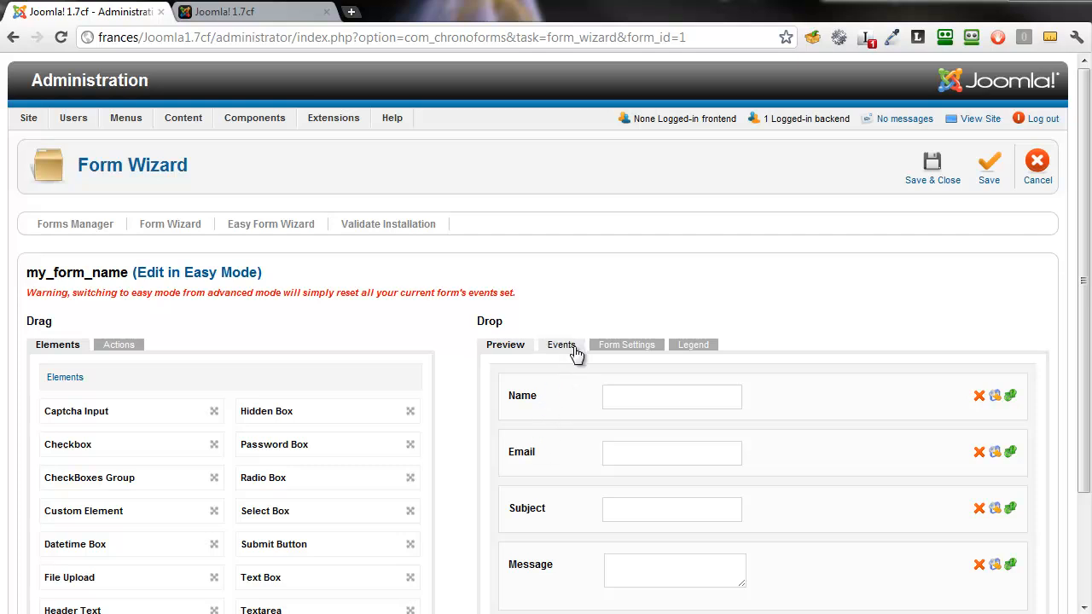
Add an Email action to the On Submit event and bring up its settings
click(560, 345)
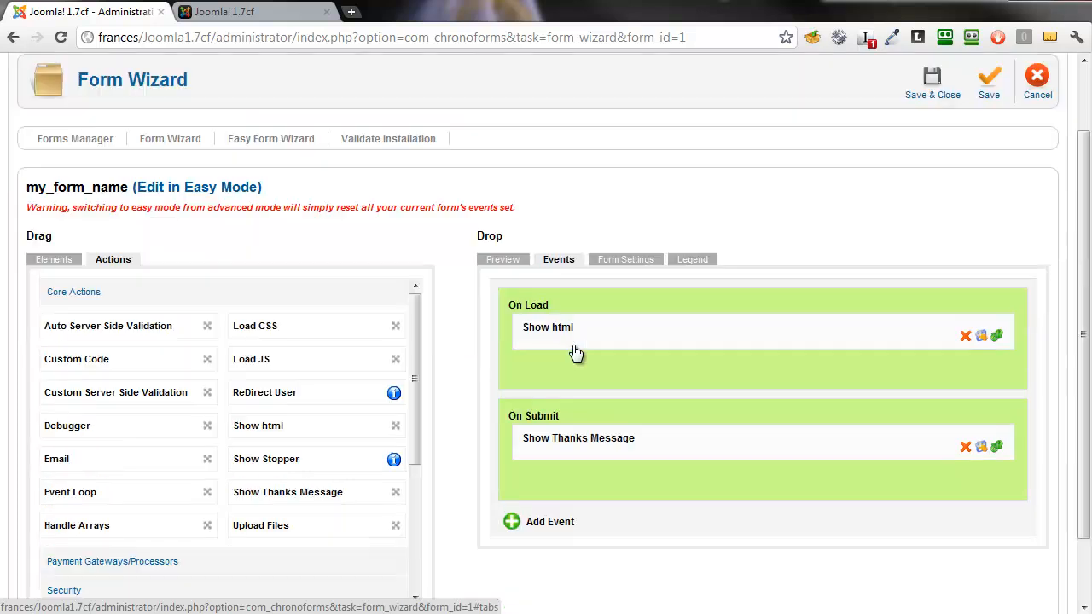
mouse_move(94, 457)
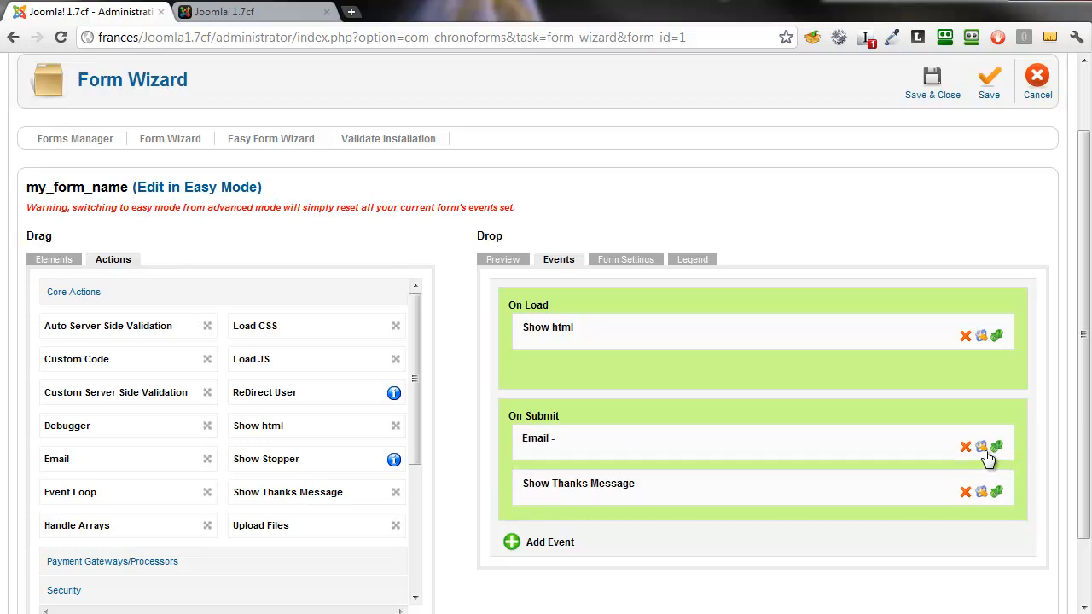
click(981, 448)
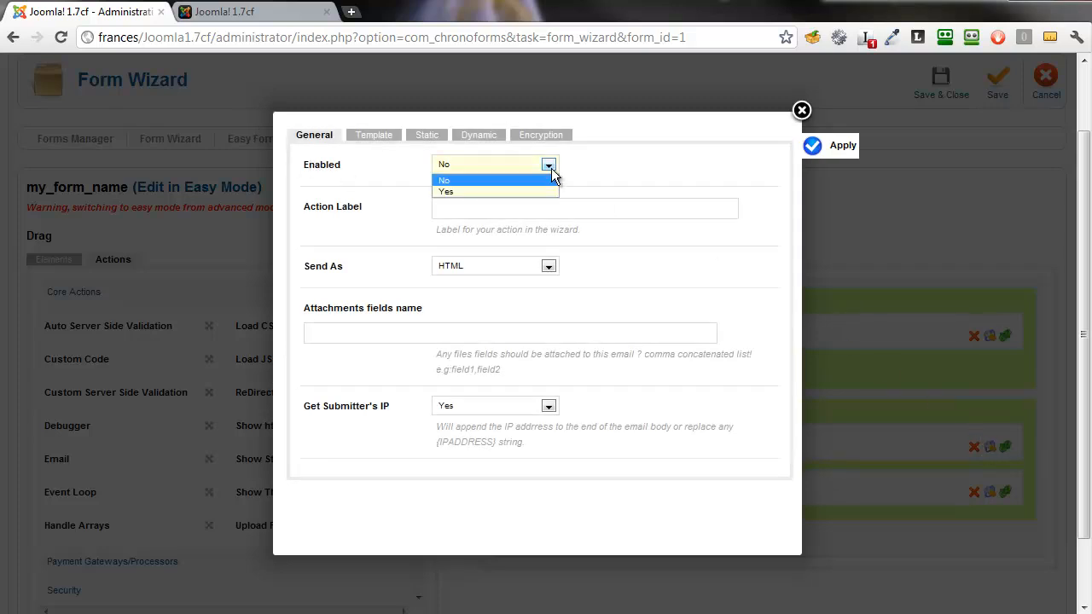
Set Enabled to Yes and generate the auto template table from the form's fields
click(445, 192)
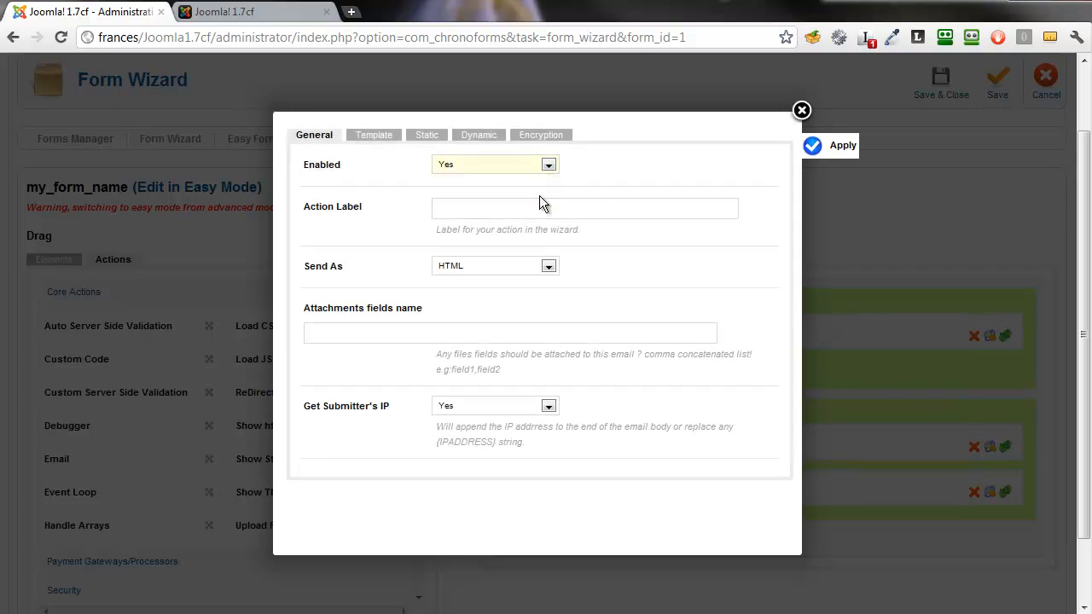
click(373, 135)
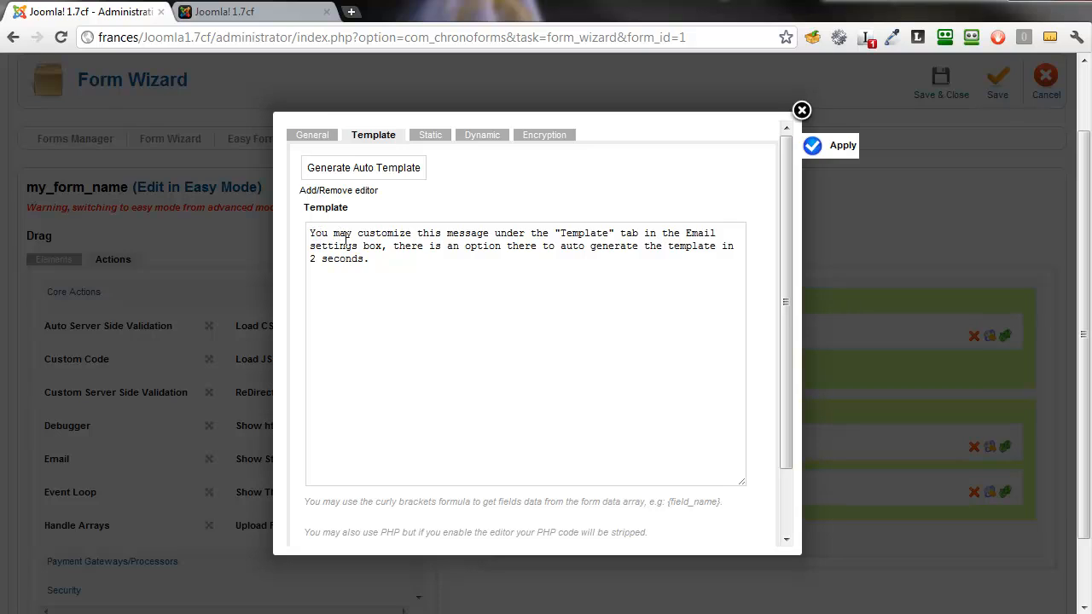
mouse_move(368, 174)
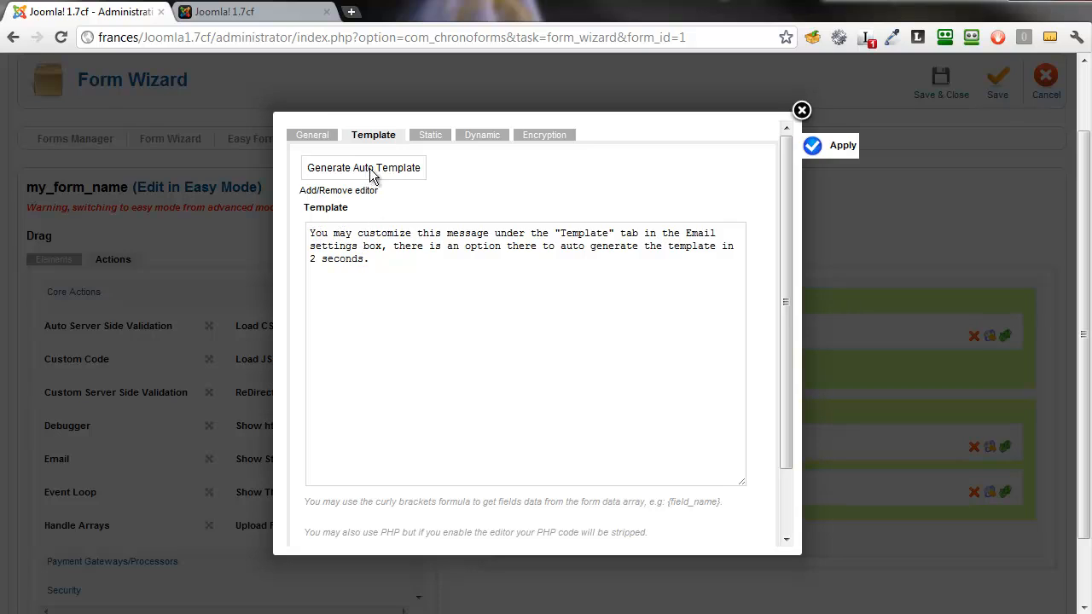
click(364, 168)
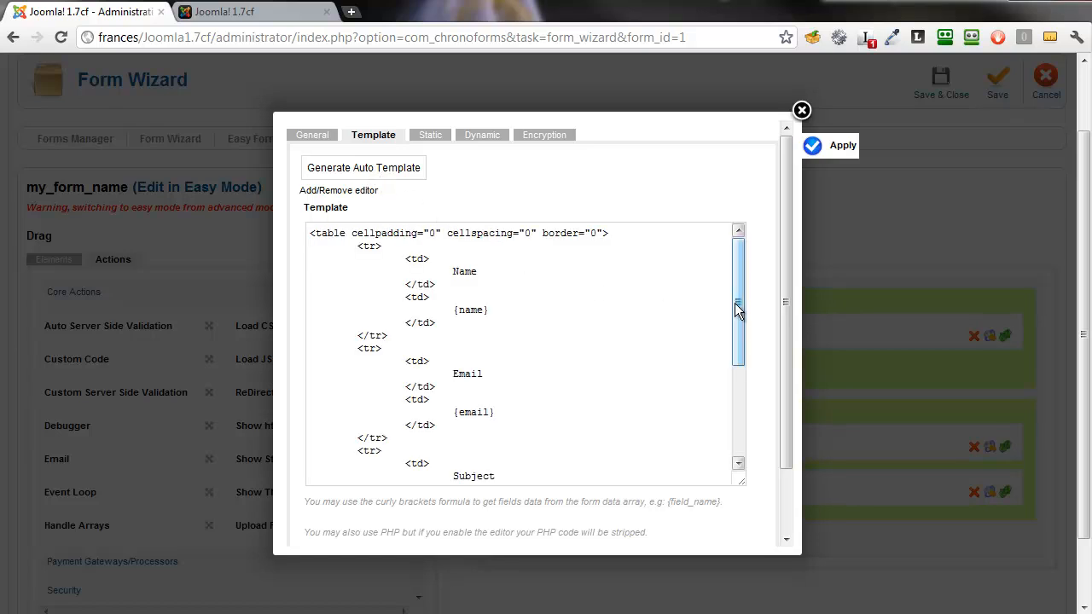
scroll(down, 3)
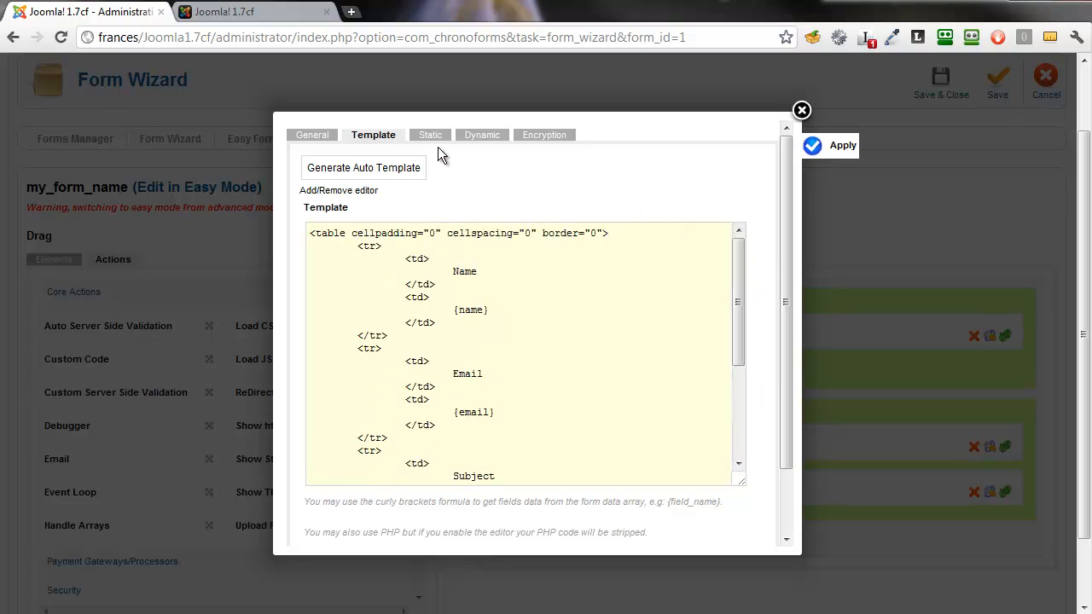
click(430, 134)
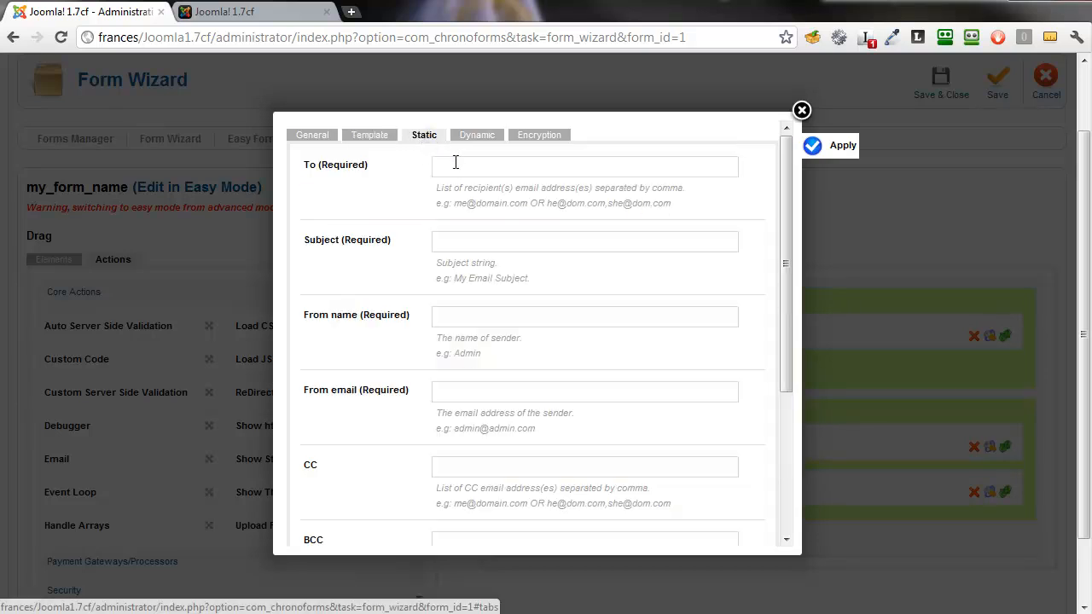
click(583, 167)
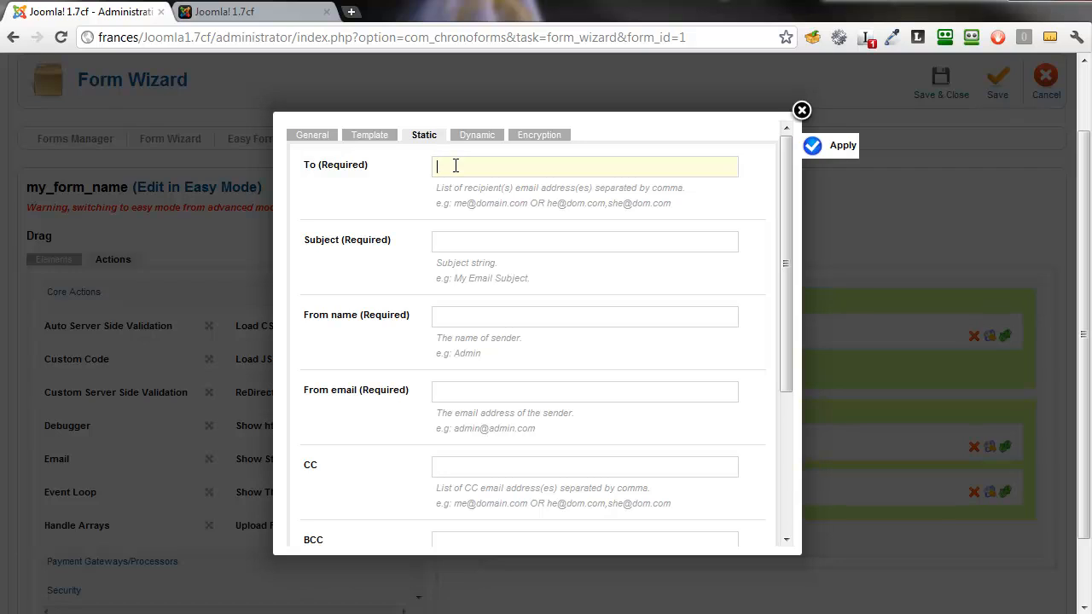
text(m)
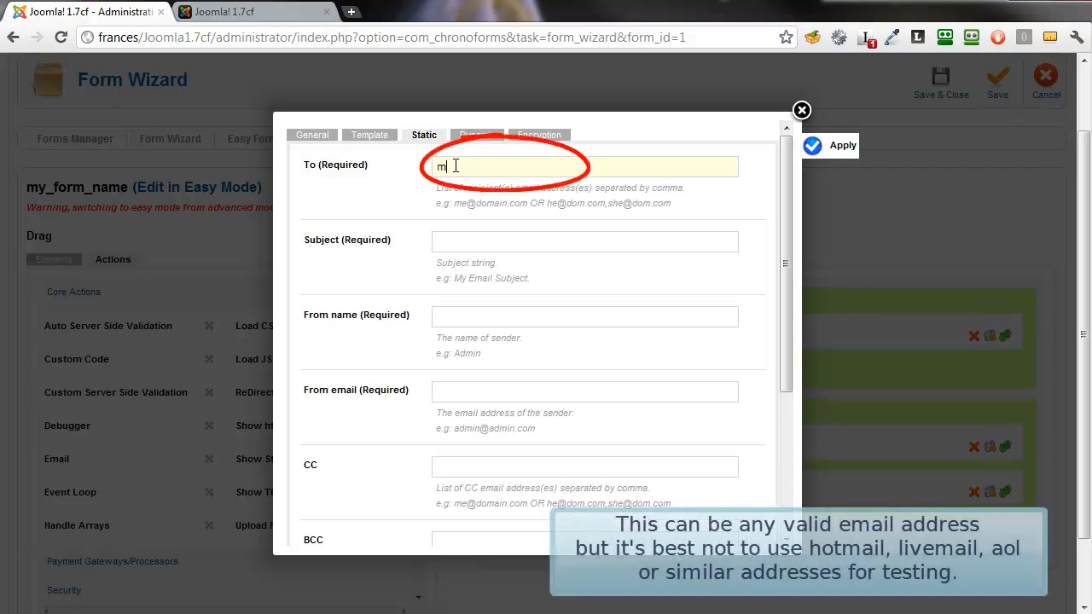
text(y@m)
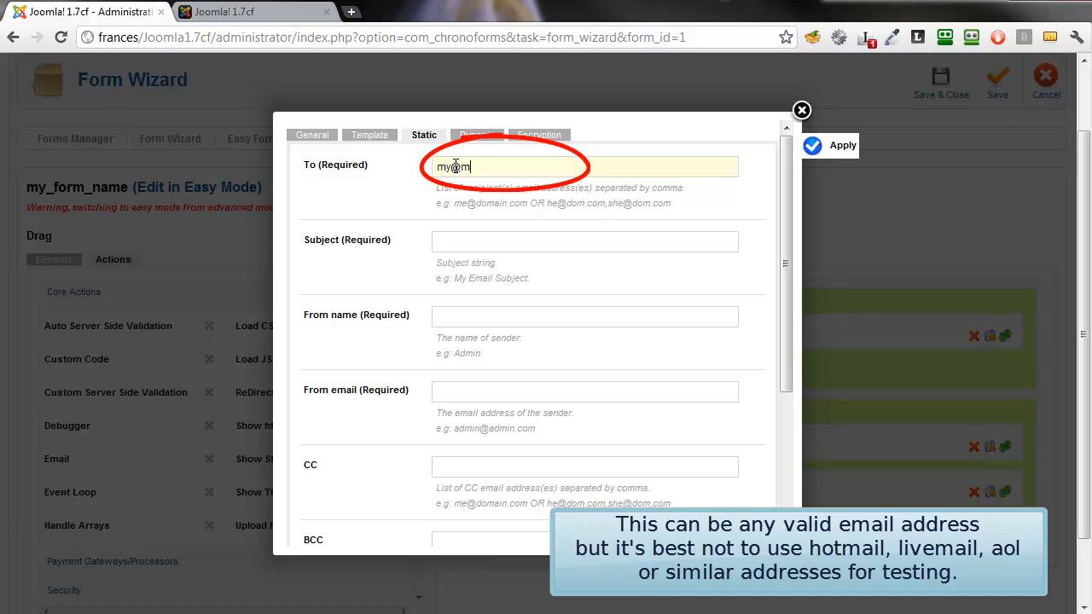
text(ydomain.com)
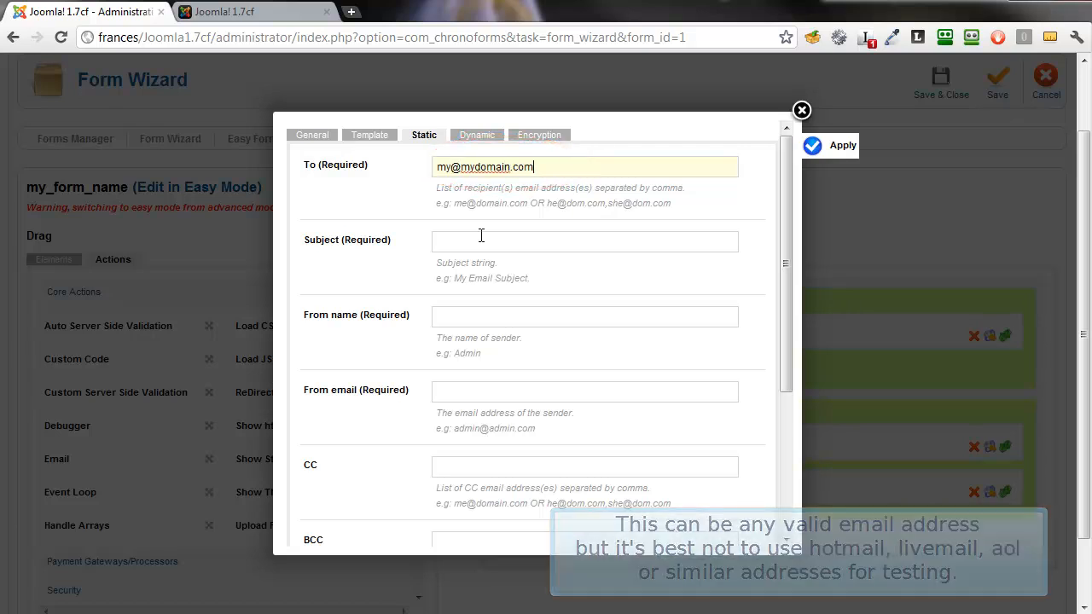
text(C)
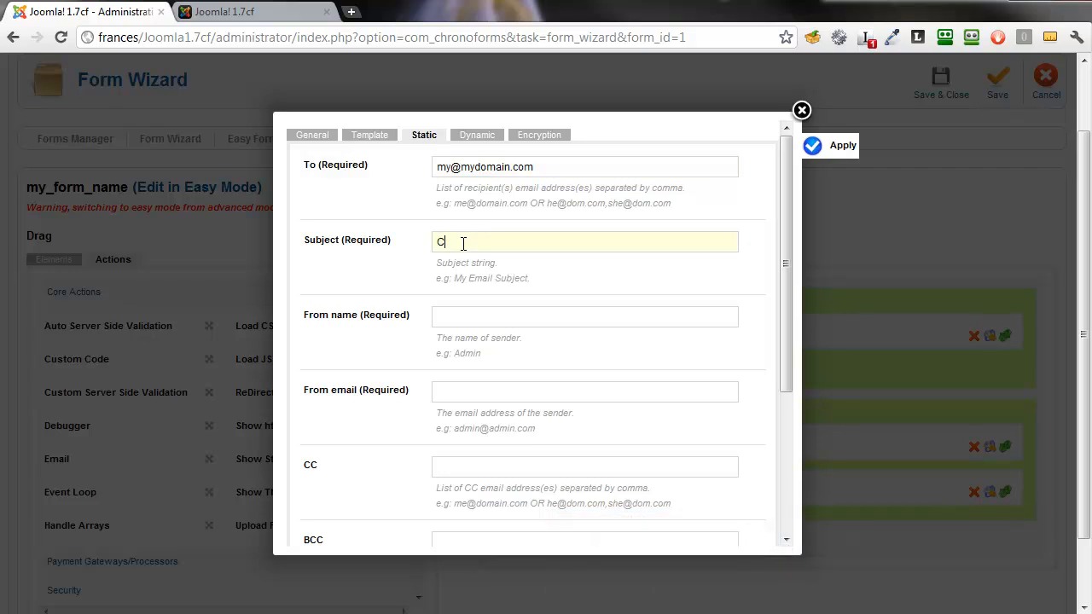
text(ontact me)
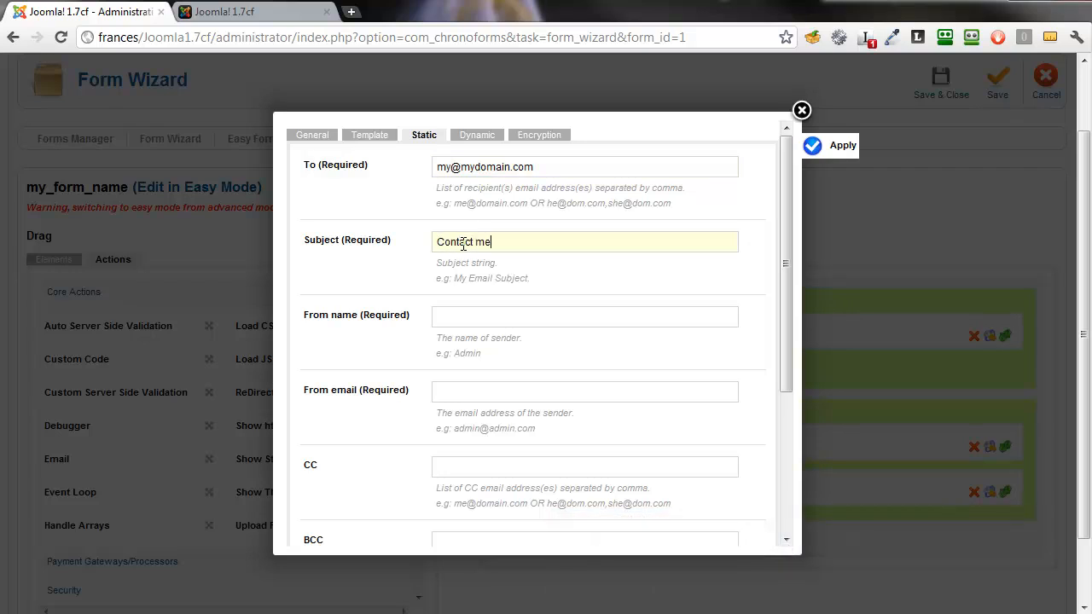
text(Contact message)
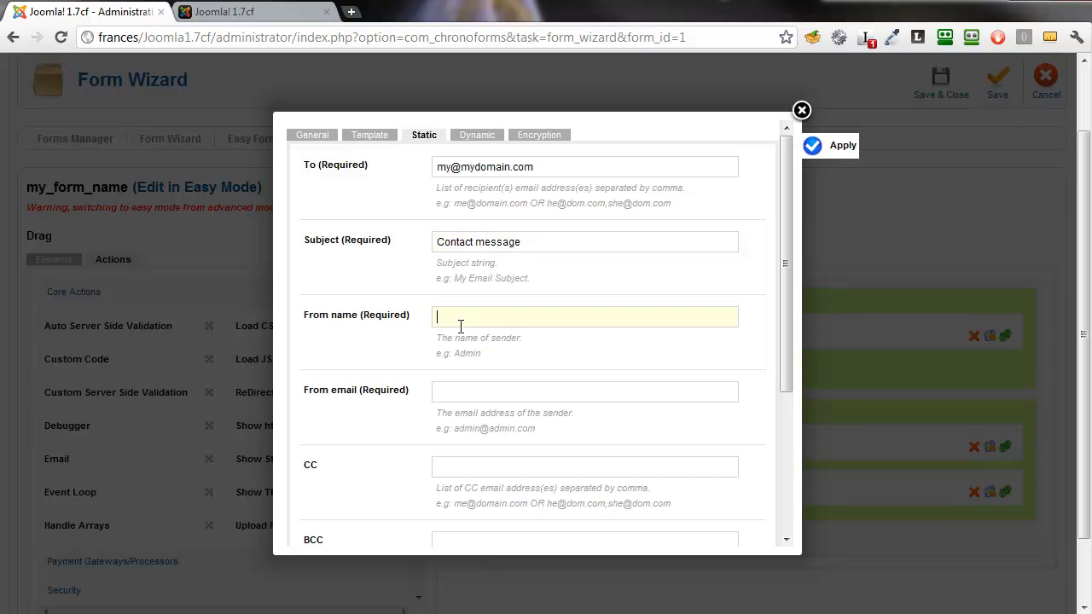
text(My Domain)
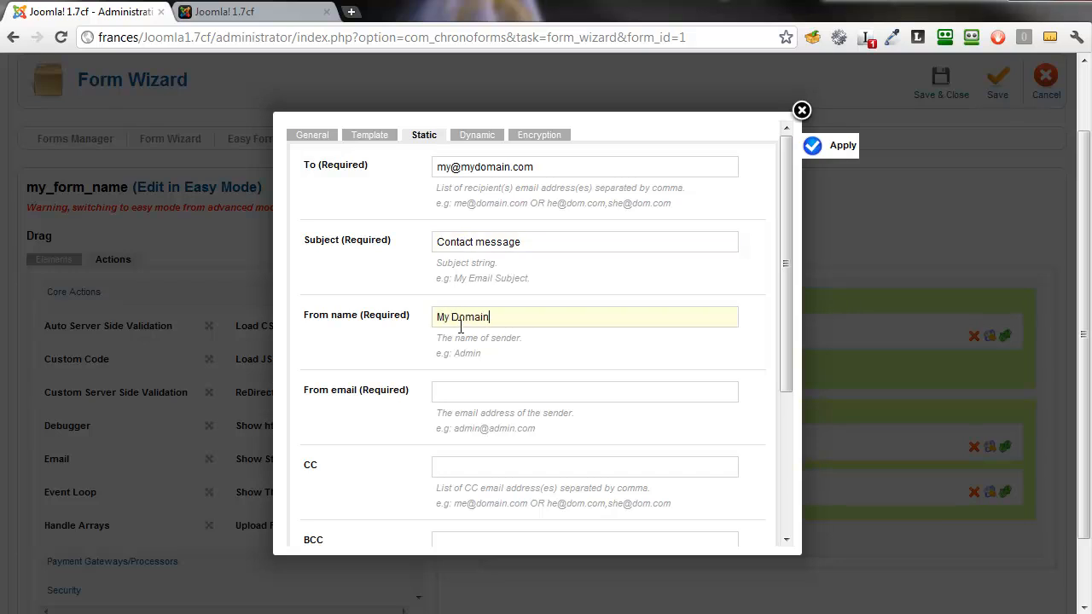
text(Admin)
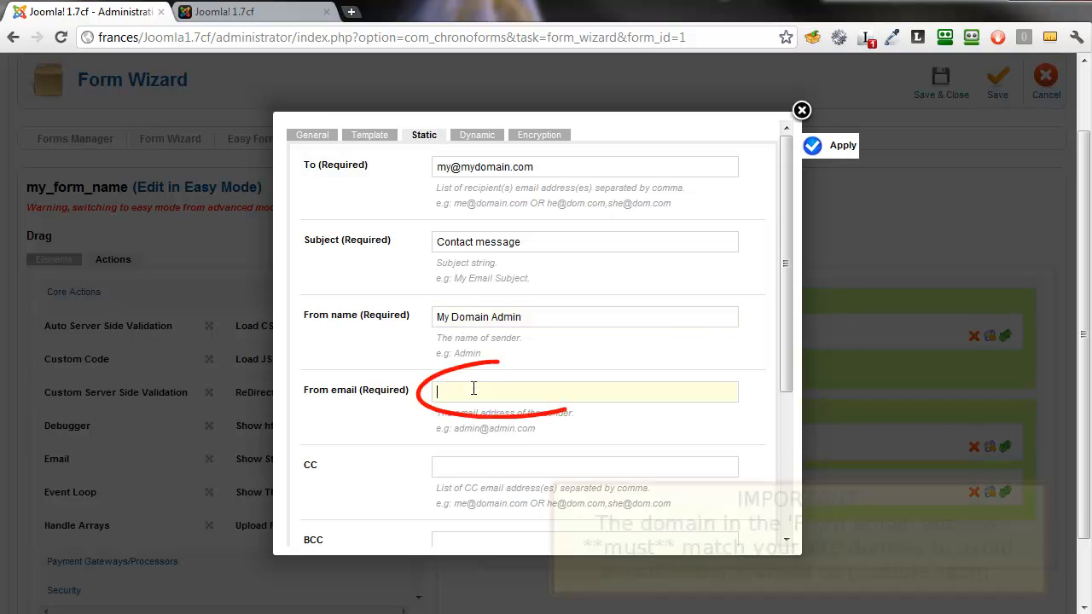
text(info@m)
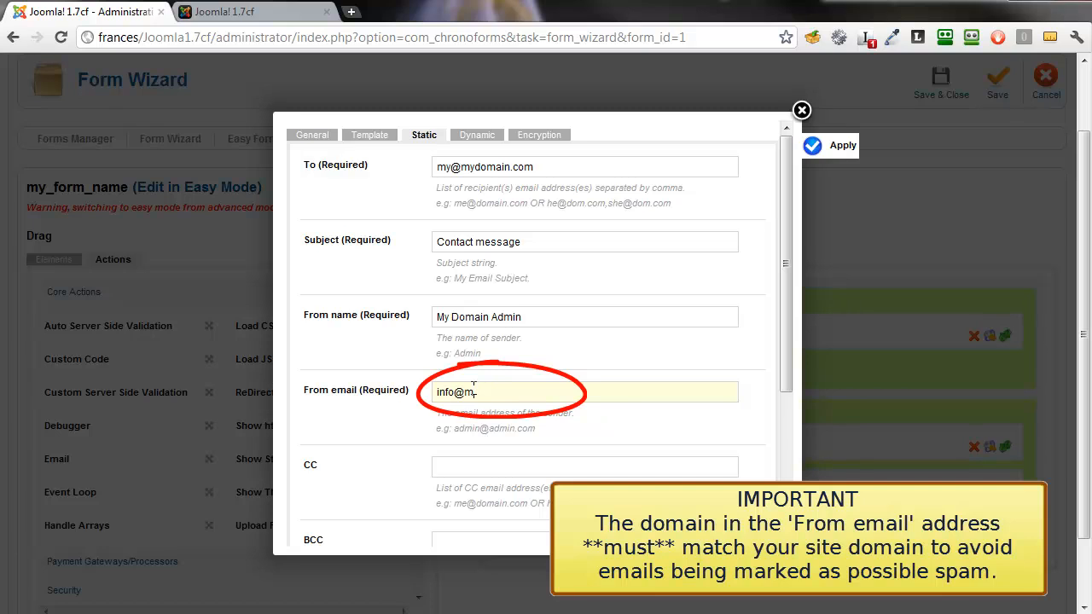
text(ydomain.com)
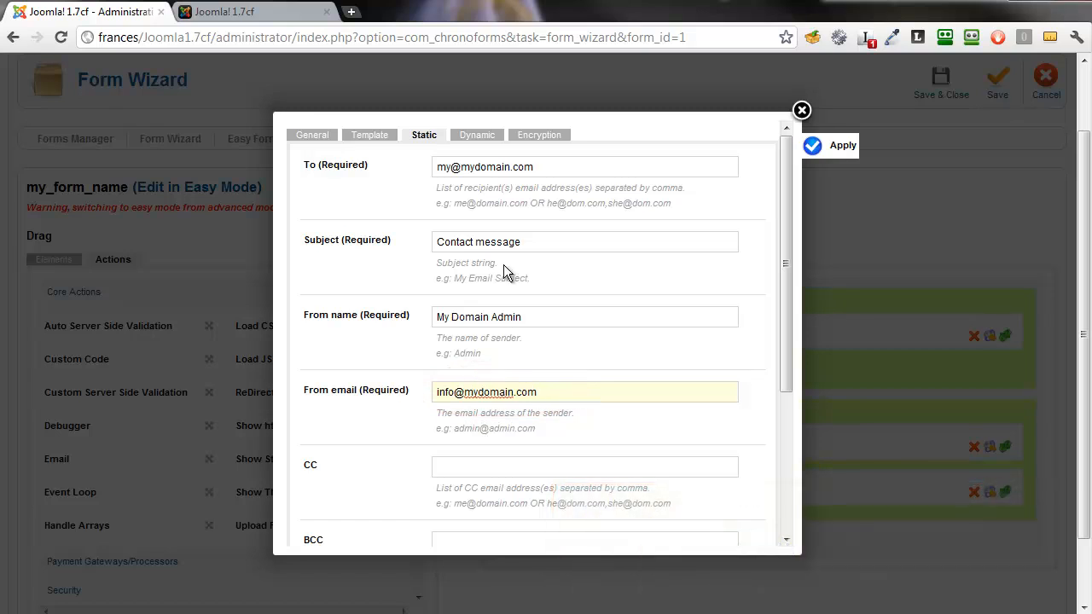
mouse_move(815, 162)
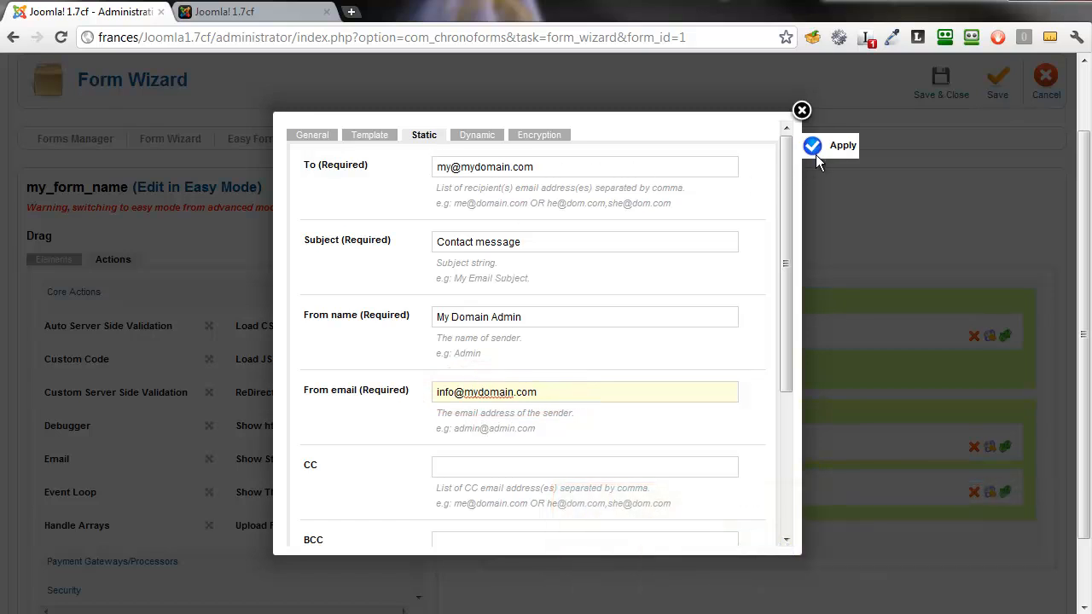
click(843, 145)
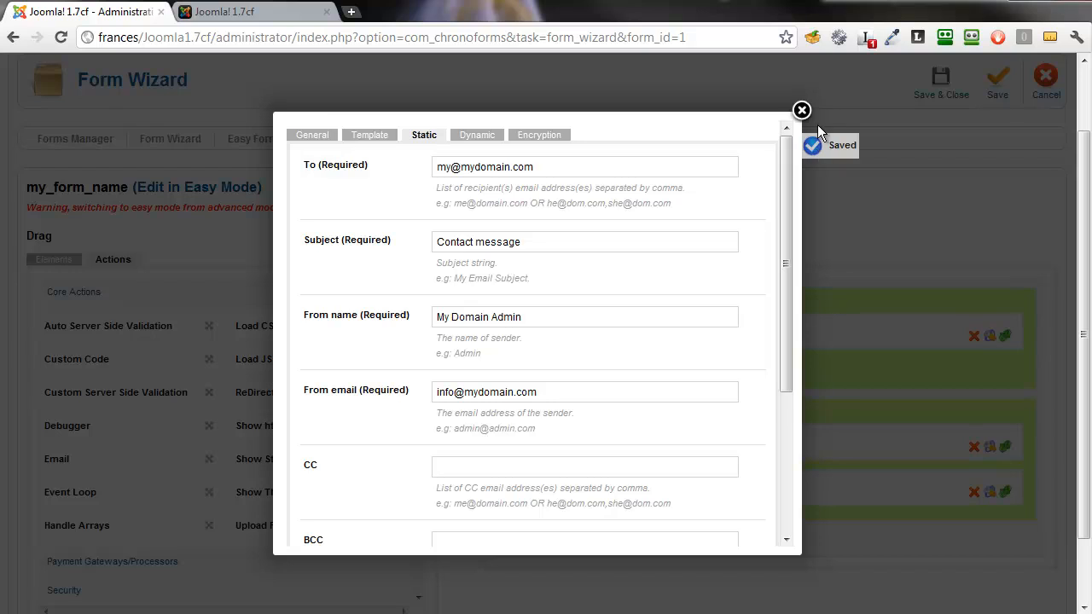
click(800, 111)
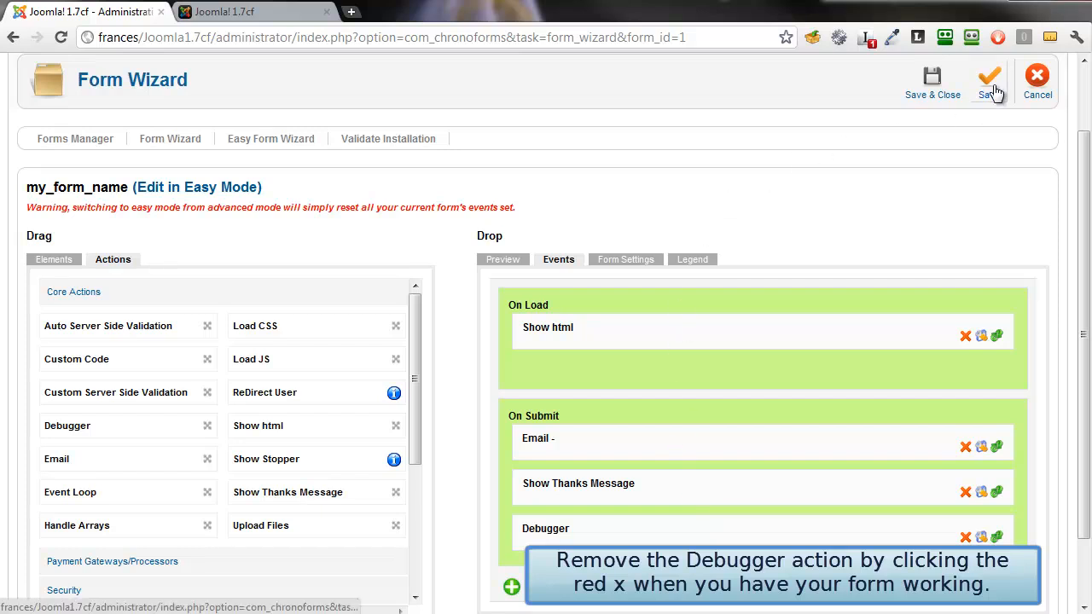
Save the form with its Debugger action and switch to the live form page
click(989, 76)
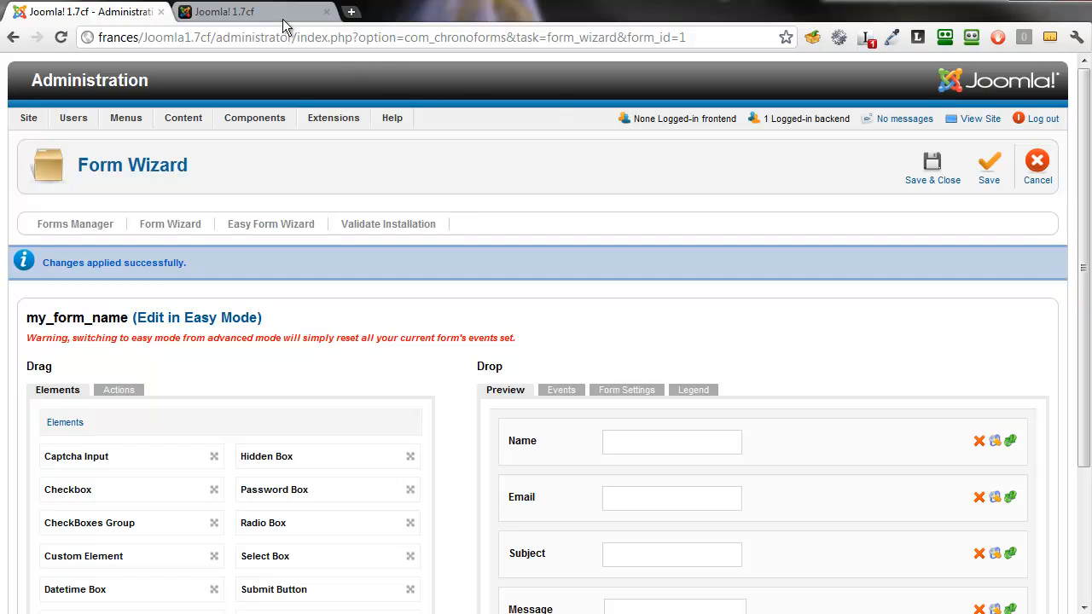
click(247, 10)
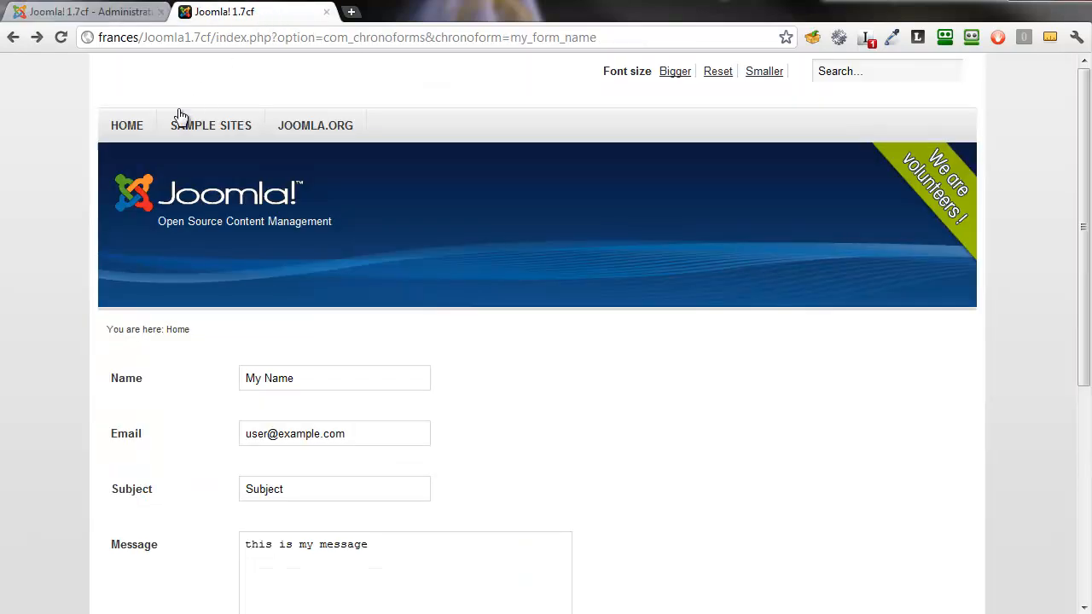
scroll(down, 3)
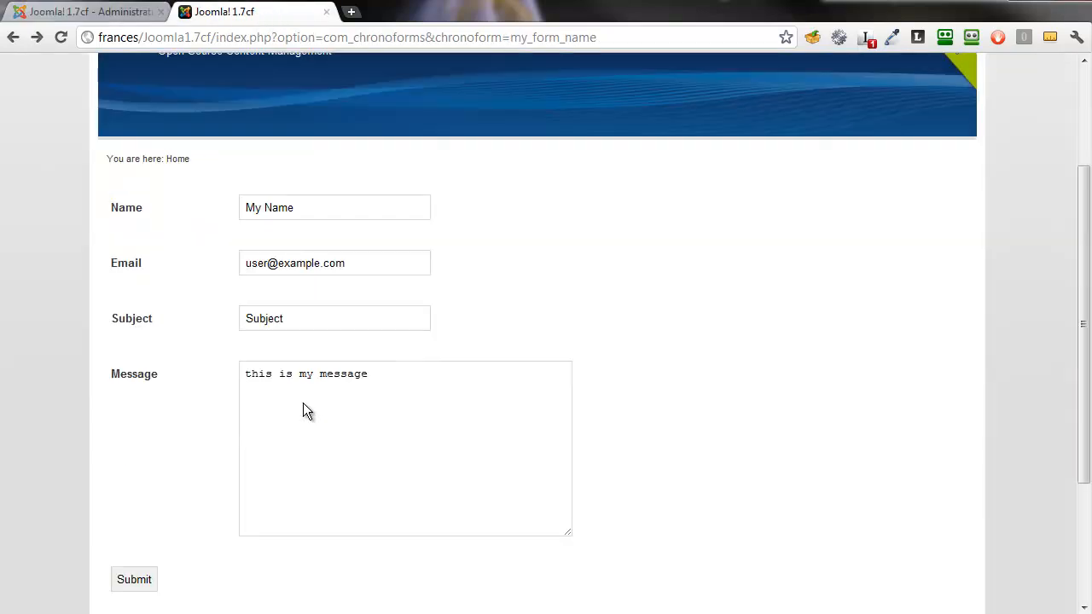
click(133, 580)
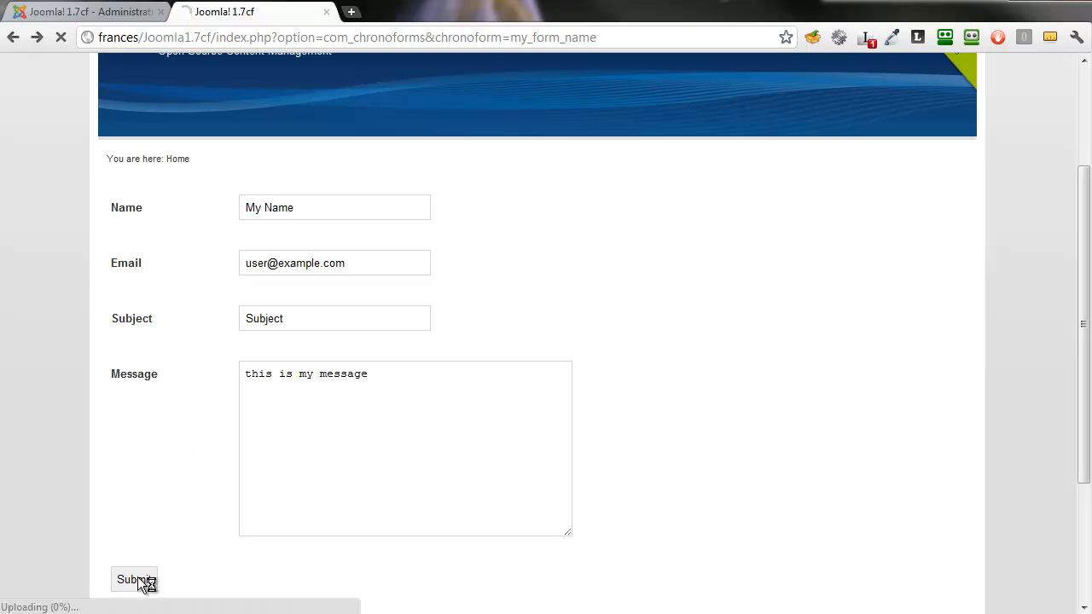
click(133, 580)
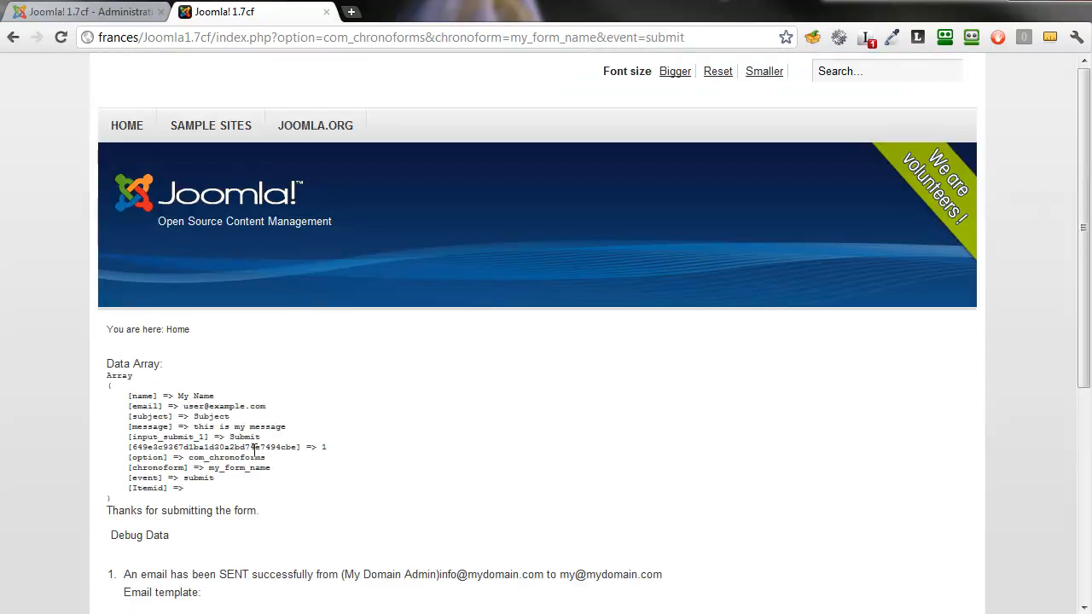
scroll(down, 3)
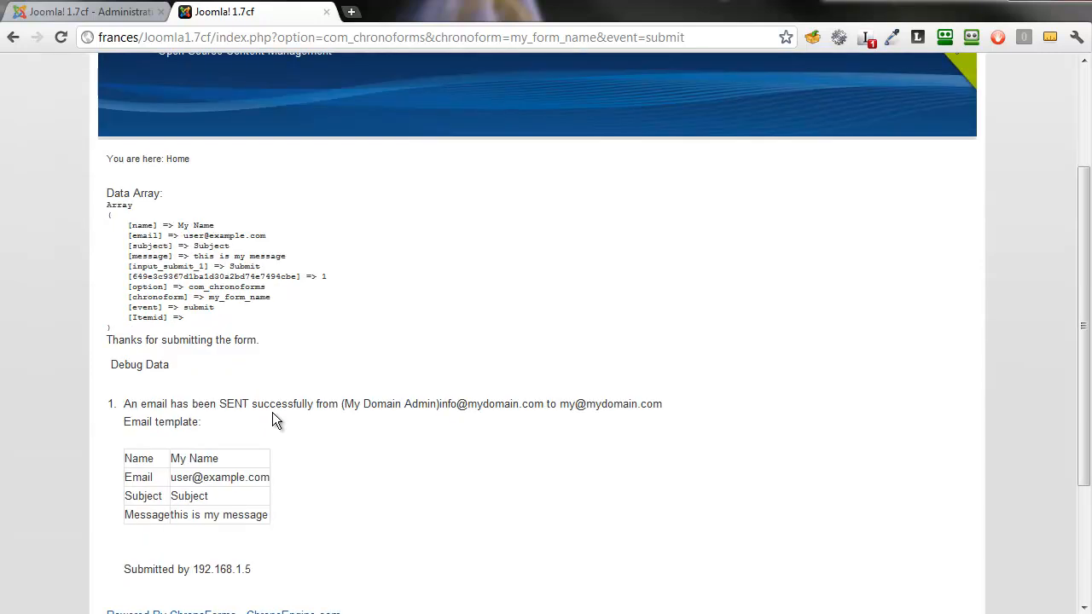